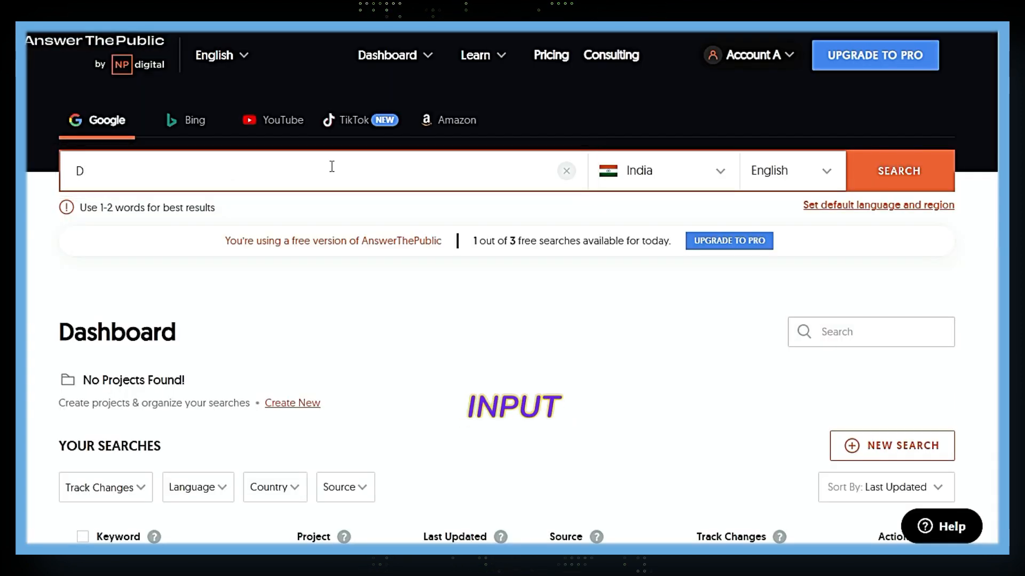
Step: Search 'digital marketing' for YouTube suggestions with the country set to United States
{"action": "type", "text": "IGITAL"}
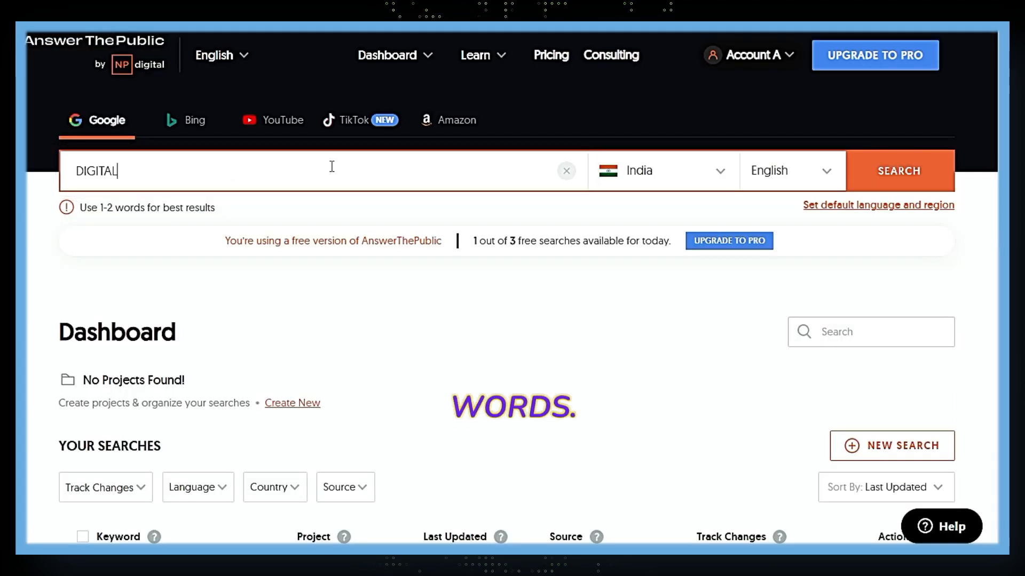
{"action": "type", "text": "MARKETING"}
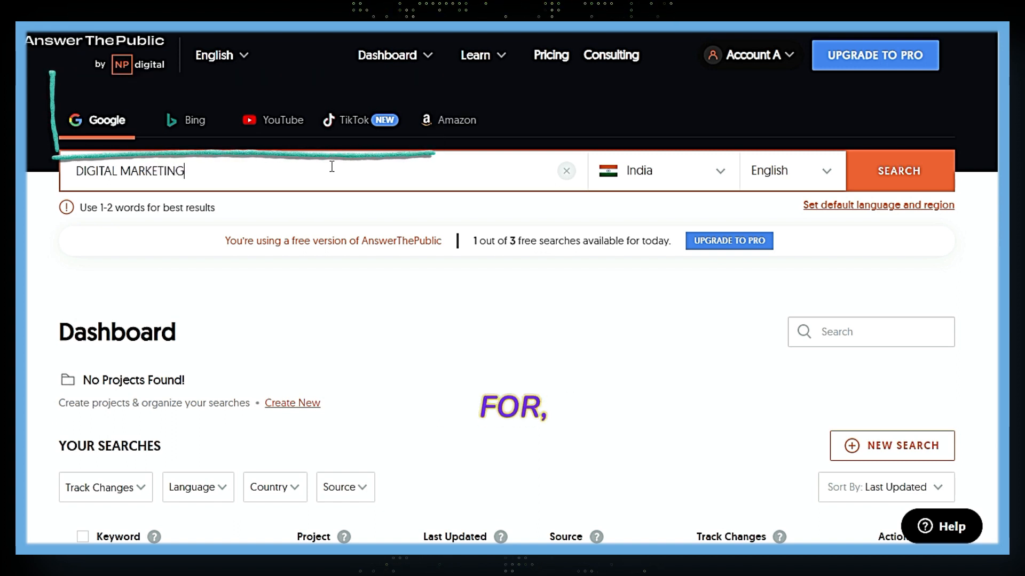
{"action": "left_click", "coordinate": [283, 119]}
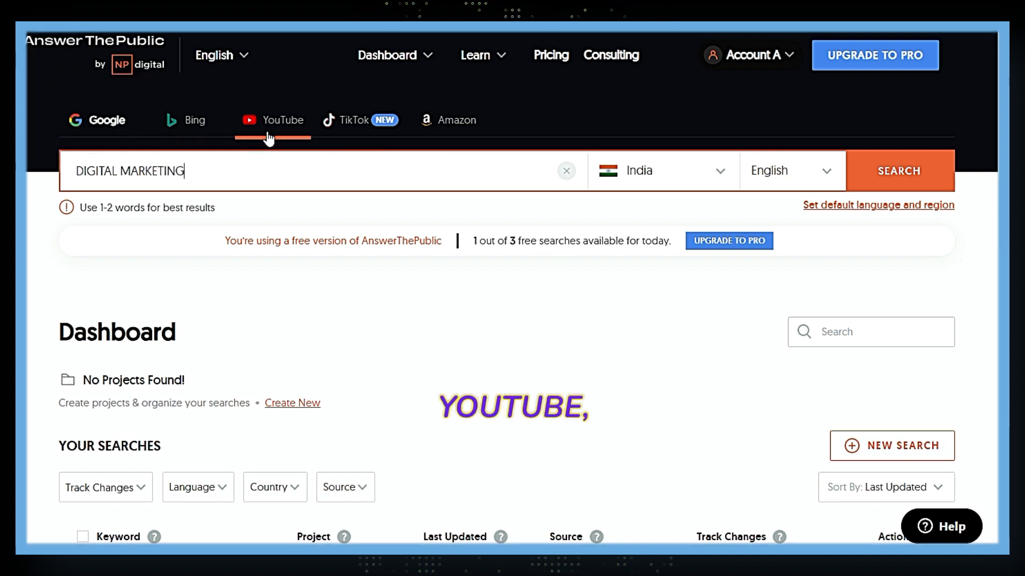
{"action": "left_click", "coordinate": [96, 120]}
{"action": "type", "text": "UNIT"}
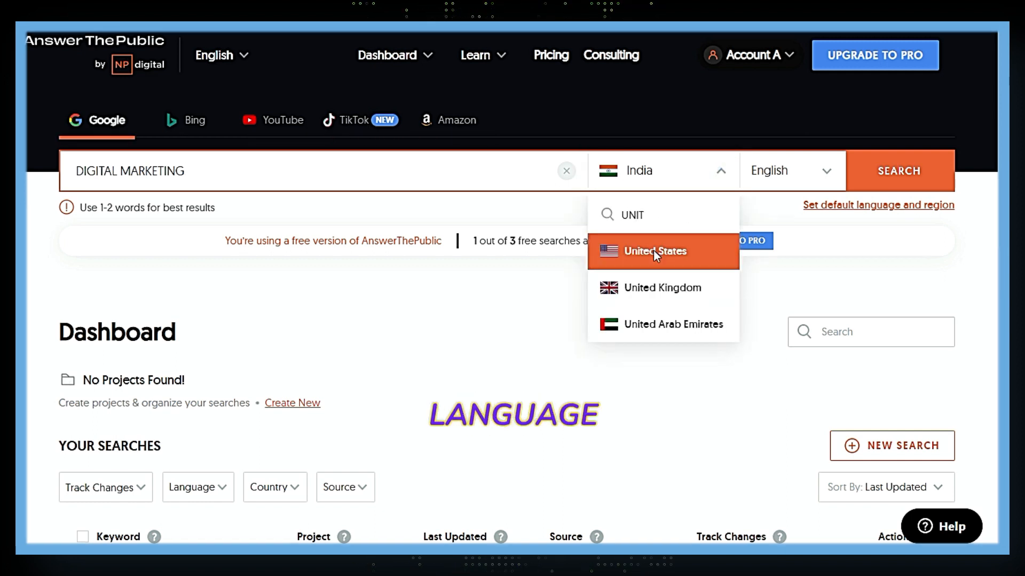
{"action": "left_click", "coordinate": [655, 252]}
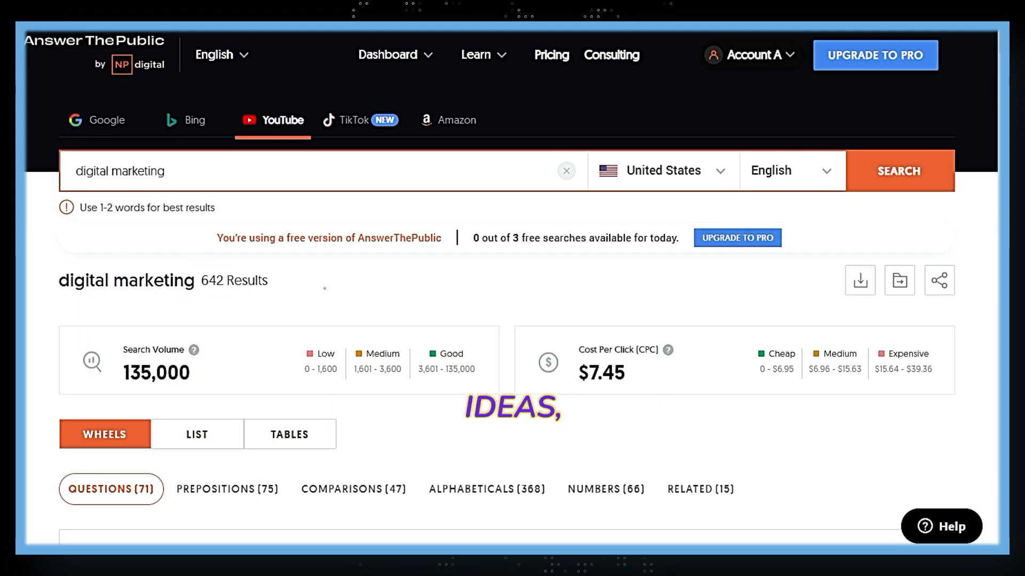
Step: Review the Comparisons and Alphabeticals keyword idea lists
{"action": "scroll", "scroll_direction": "down", "scroll_amount": 3}
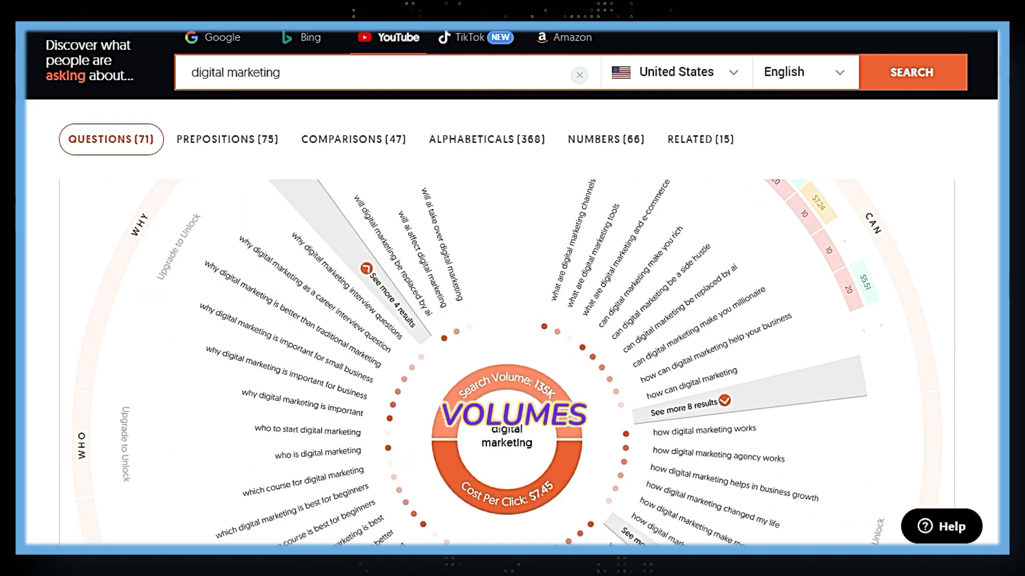
{"action": "left_click", "coordinate": [352, 139]}
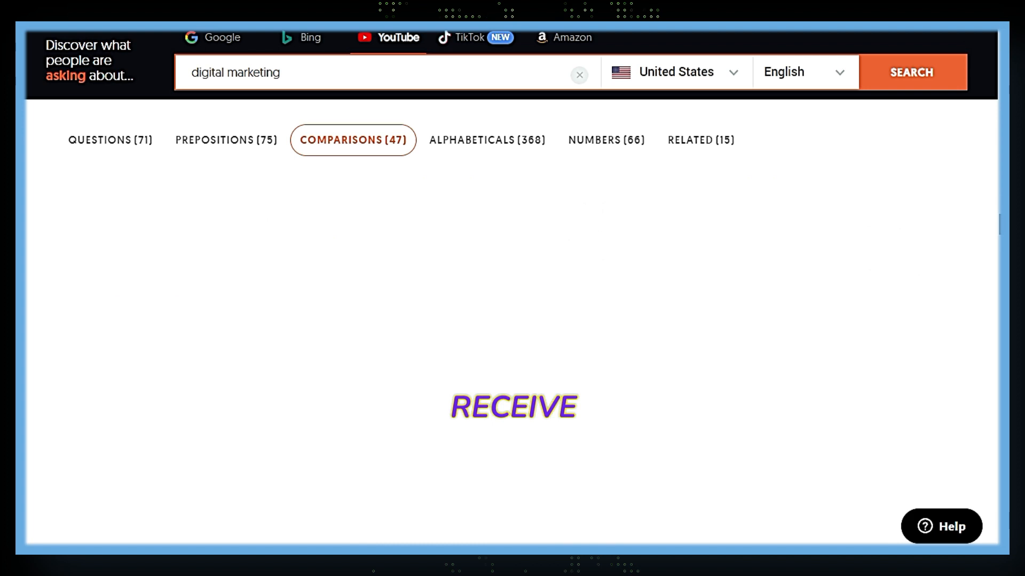
{"action": "left_click", "coordinate": [486, 140]}
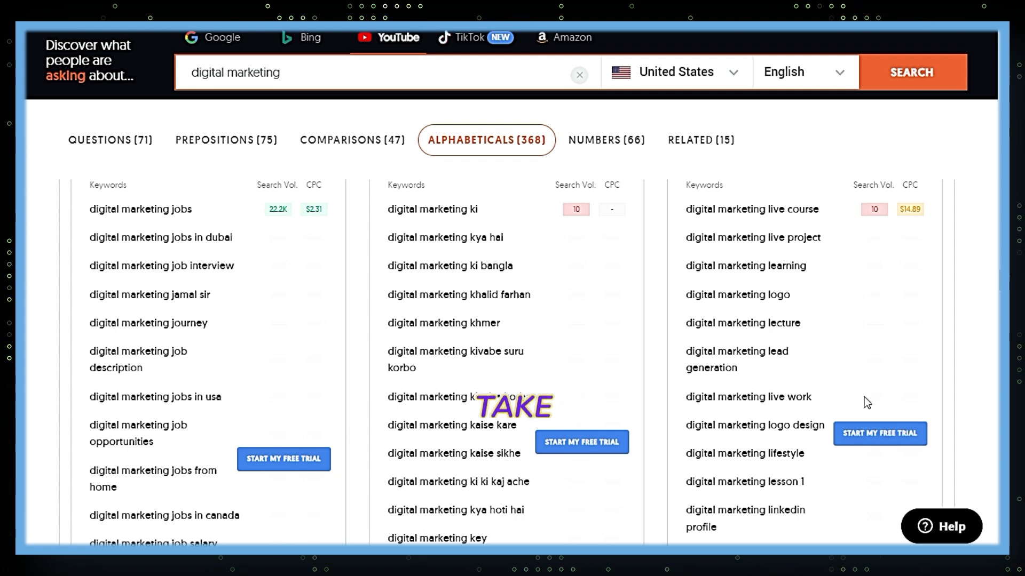
{"action": "left_click", "coordinate": [252, 129]}
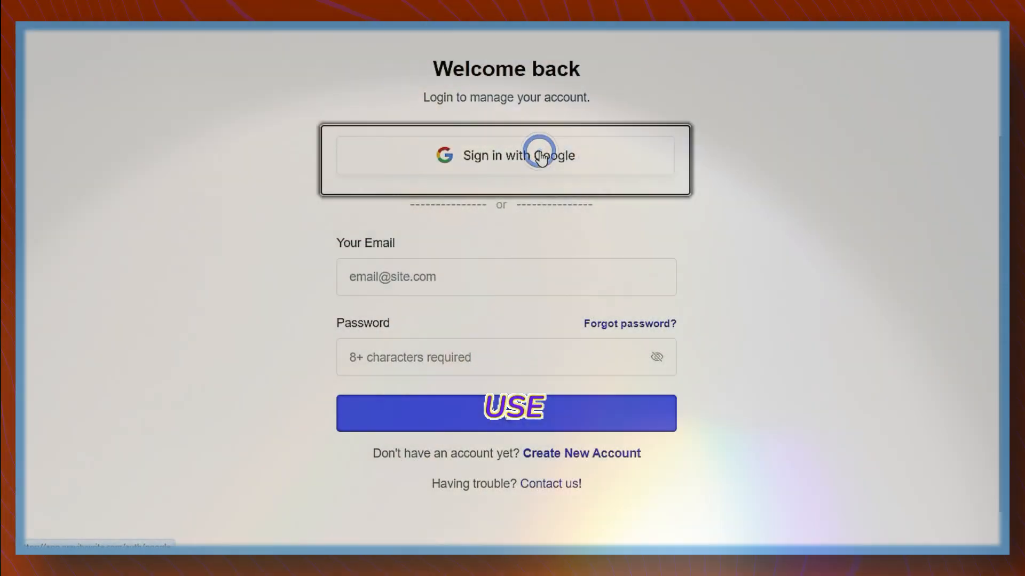
Step: Start Google sign-in for GravityWrite and look up a 10-minute mail service
{"action": "left_click", "coordinate": [506, 155]}
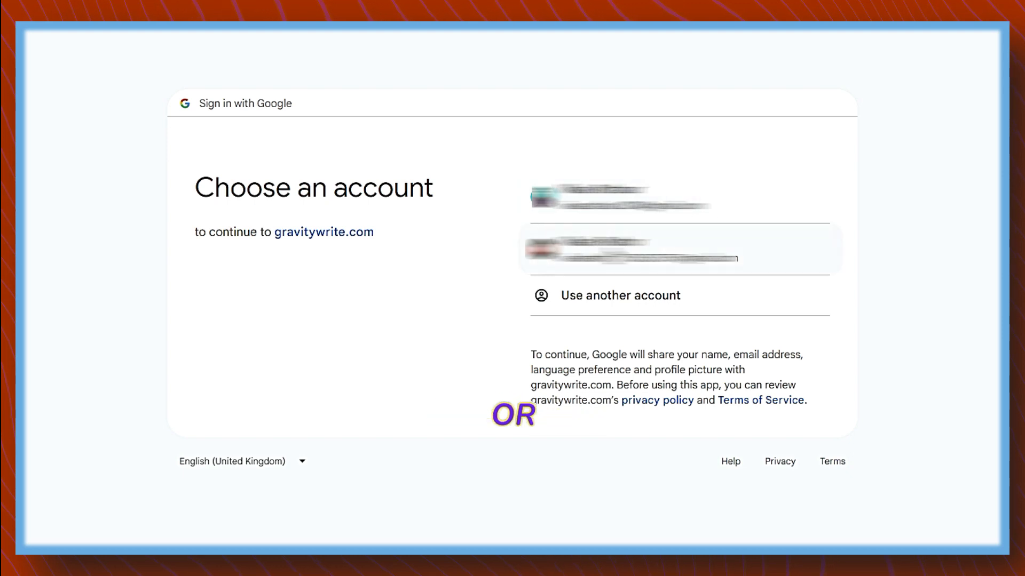
{"action": "type", "text": "10 MIN MAIL"}
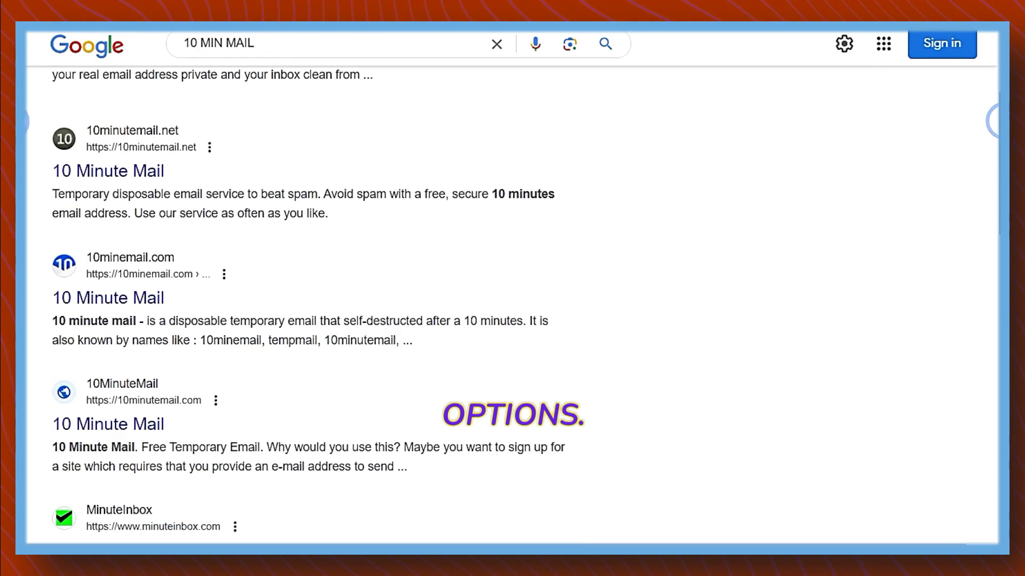
{"action": "scroll", "scroll_direction": "down", "scroll_amount": 3}
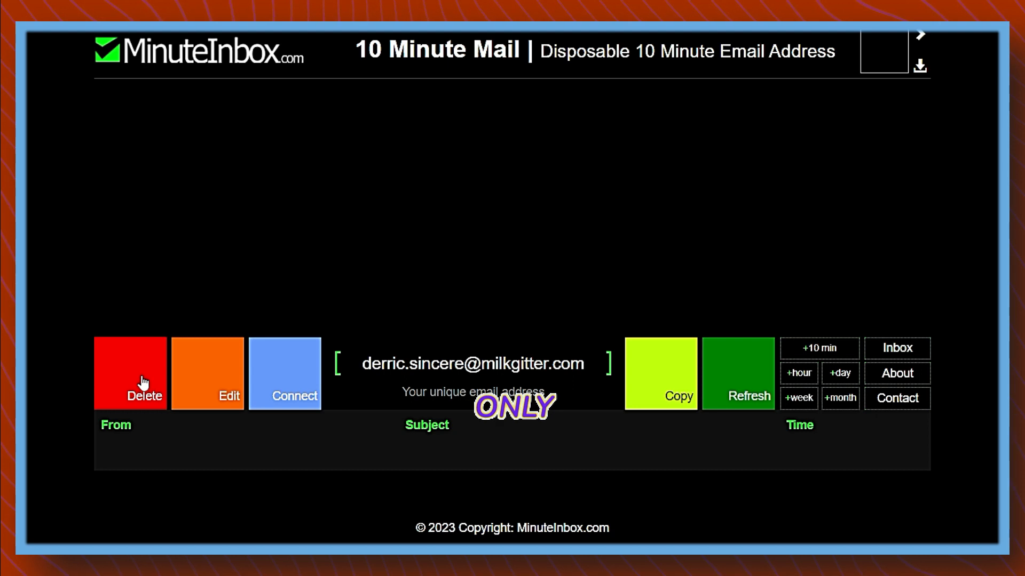
Step: Use the generated disposable MinuteInbox address with its empty inbox
{"action": "left_click", "coordinate": [738, 396]}
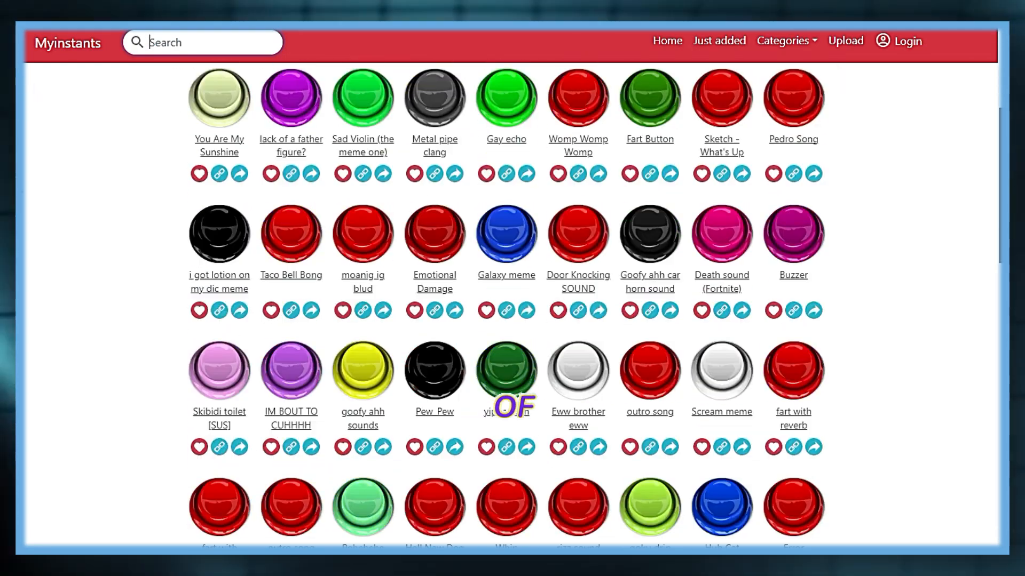
Step: Search Myinstants for 'BOO' and browse the Boom Soundboard buttons
{"action": "scroll", "scroll_direction": "down", "scroll_amount": 3}
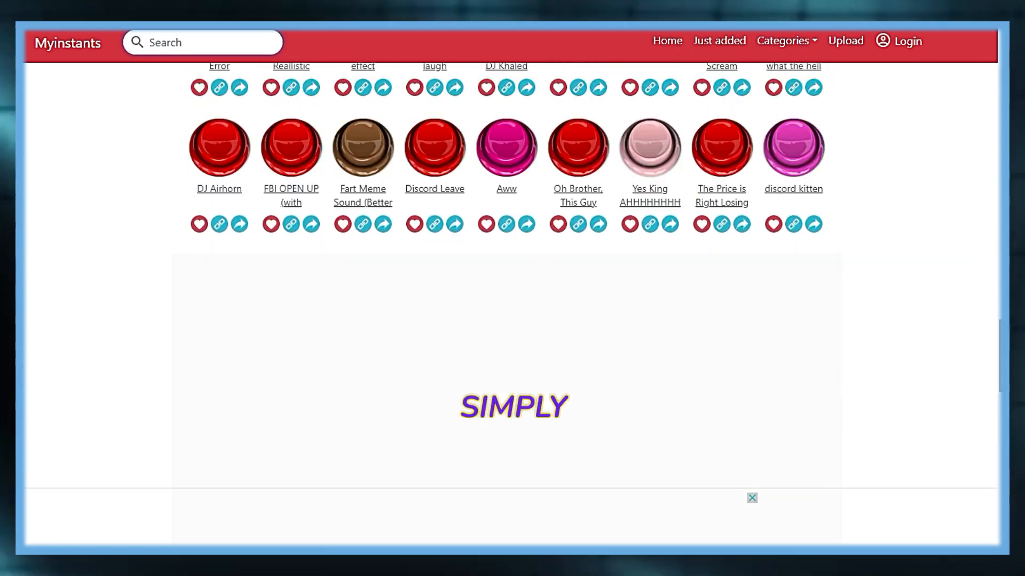
{"action": "type", "text": "BOO"}
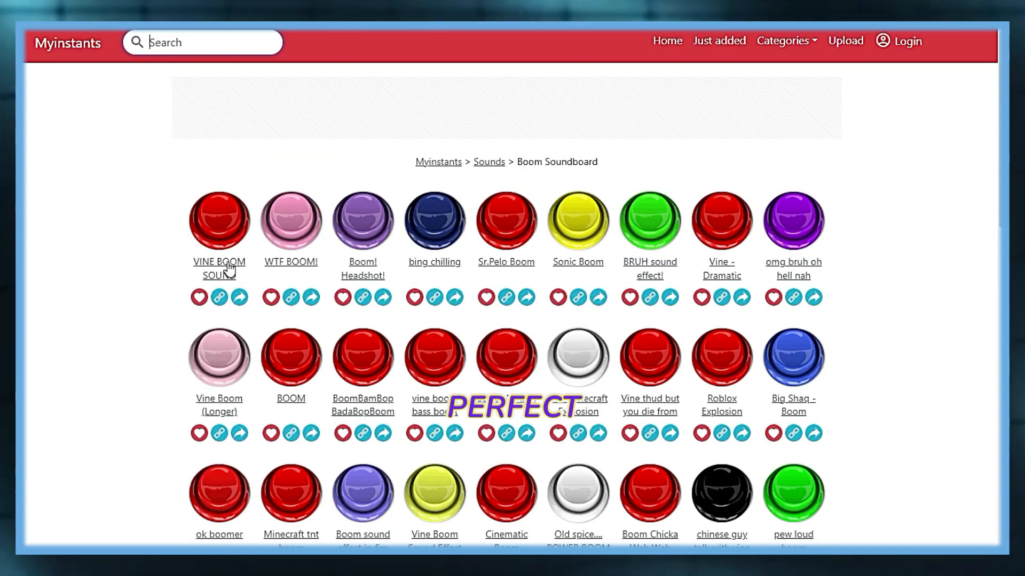
{"action": "scroll", "scroll_direction": "down", "scroll_amount": 3}
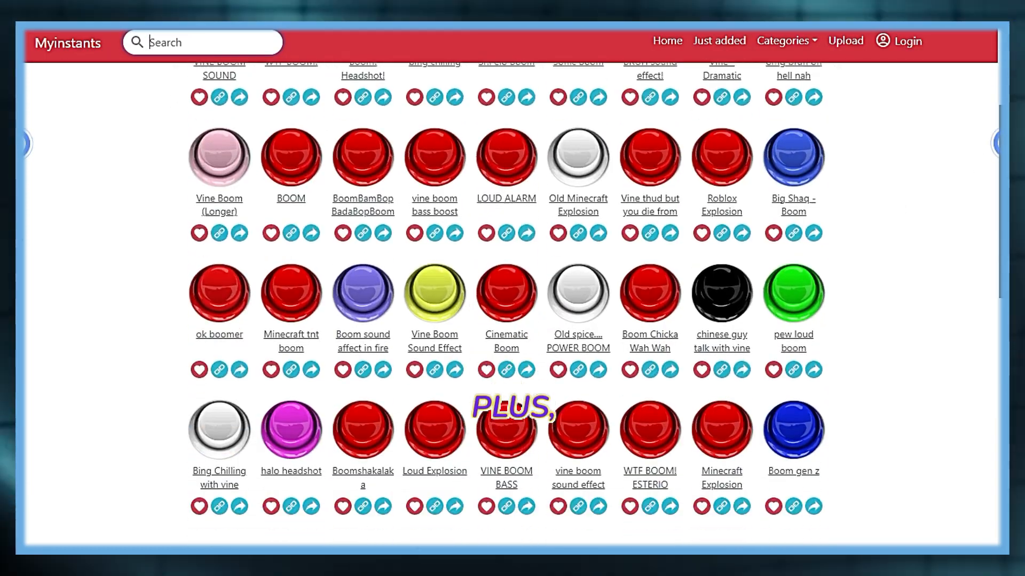
{"action": "scroll", "scroll_direction": "down", "scroll_amount": 3}
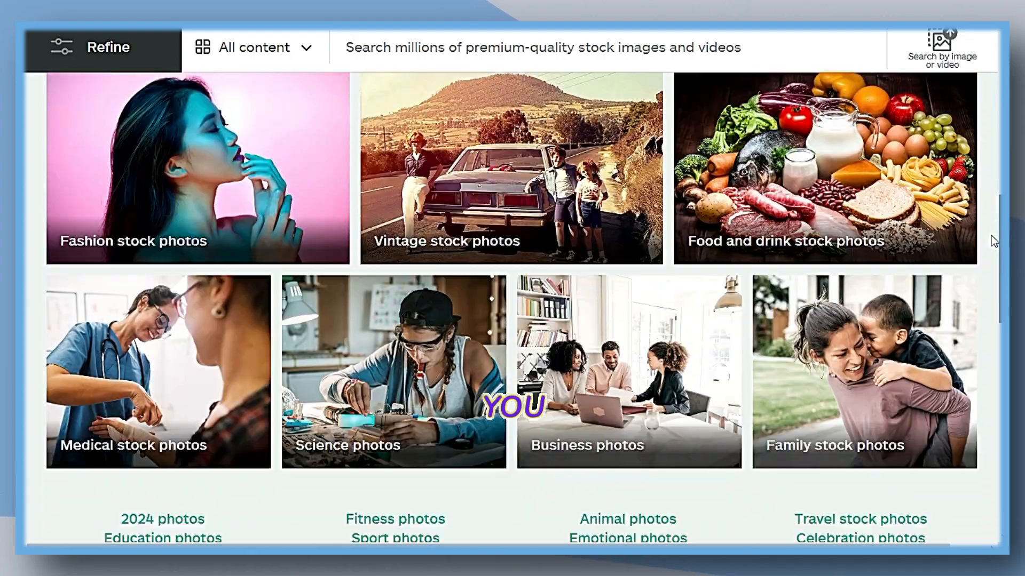
Step: Search the stock photo site for 'digital backgrounds'
{"action": "type", "text": "digital backgrounds"}
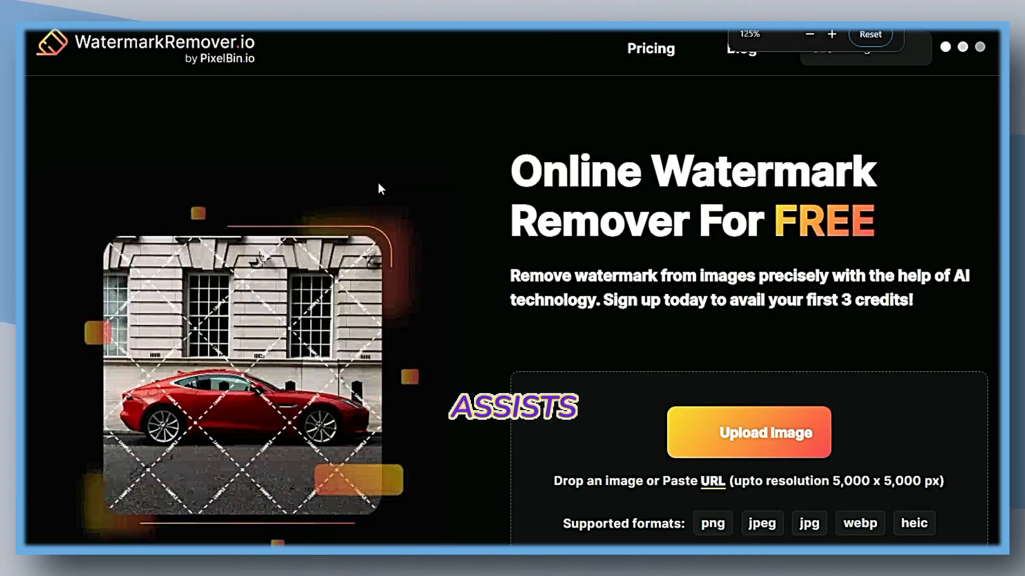
Step: Upload the watermarked blue network image and download the watermark-free result
{"action": "scroll", "scroll_direction": "down", "scroll_amount": 3}
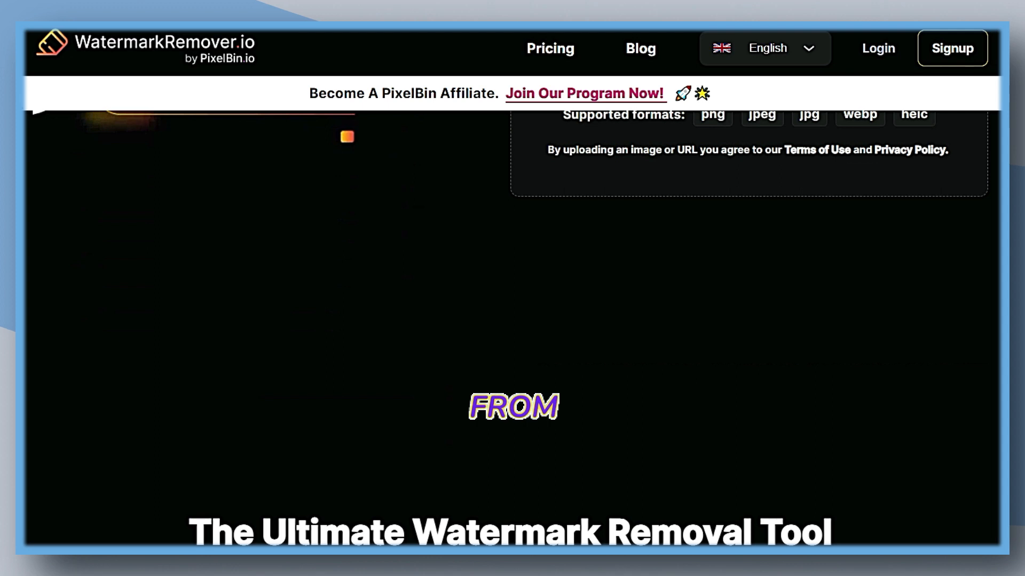
{"action": "scroll", "scroll_direction": "down", "scroll_amount": 3}
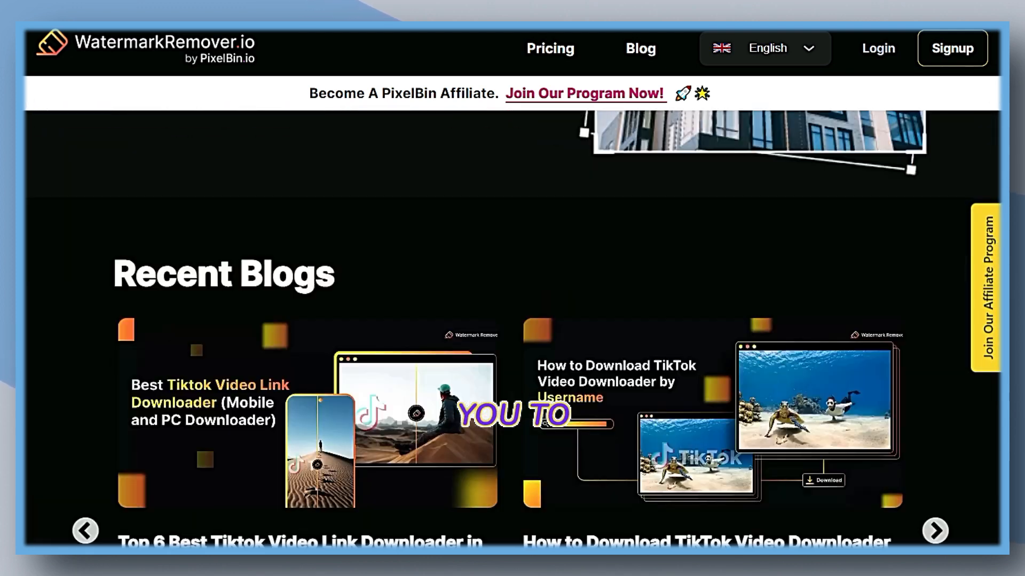
{"action": "scroll", "scroll_direction": "up", "scroll_amount": 3}
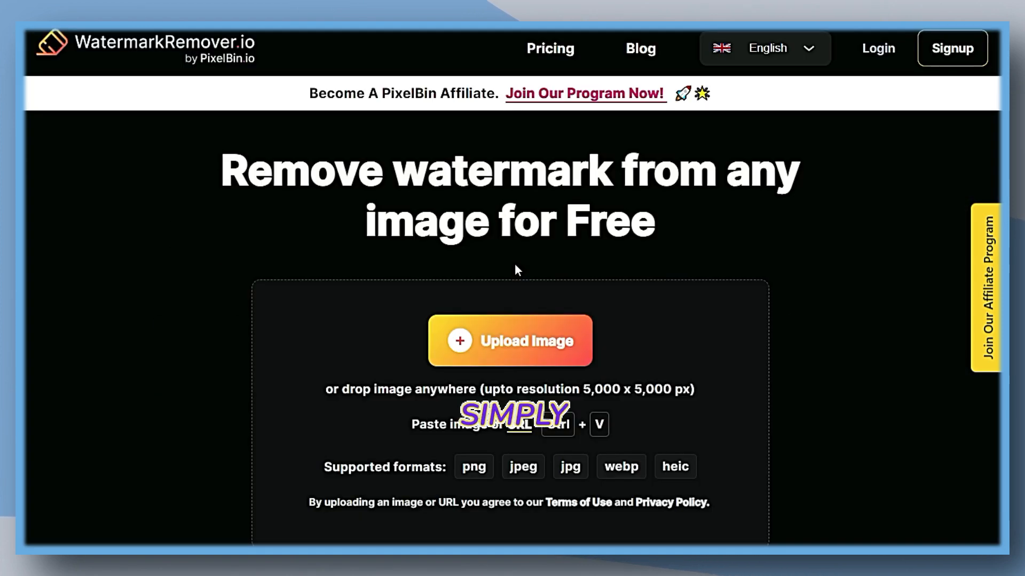
{"action": "left_click", "coordinate": [509, 341]}
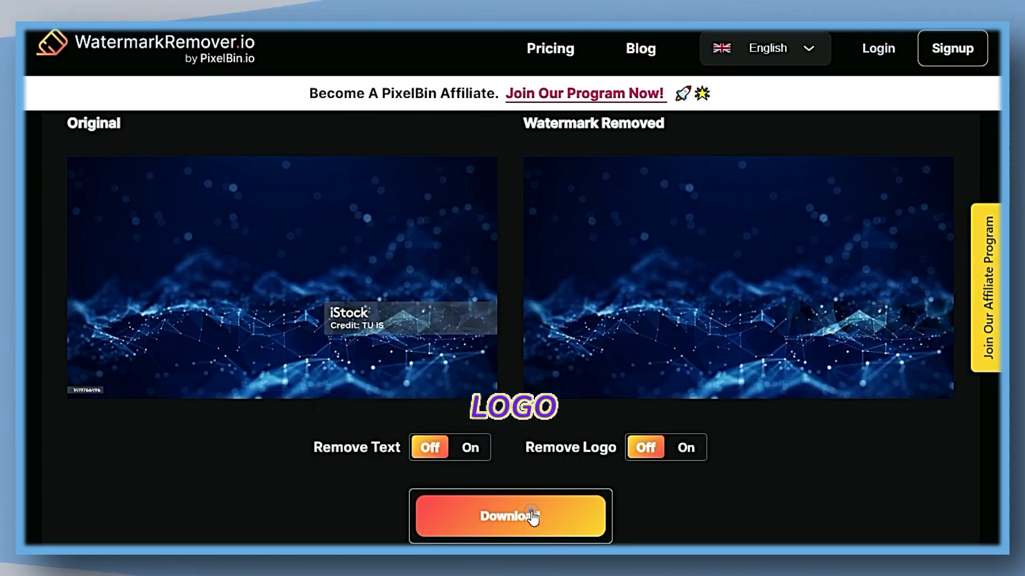
{"action": "left_click", "coordinate": [510, 515]}
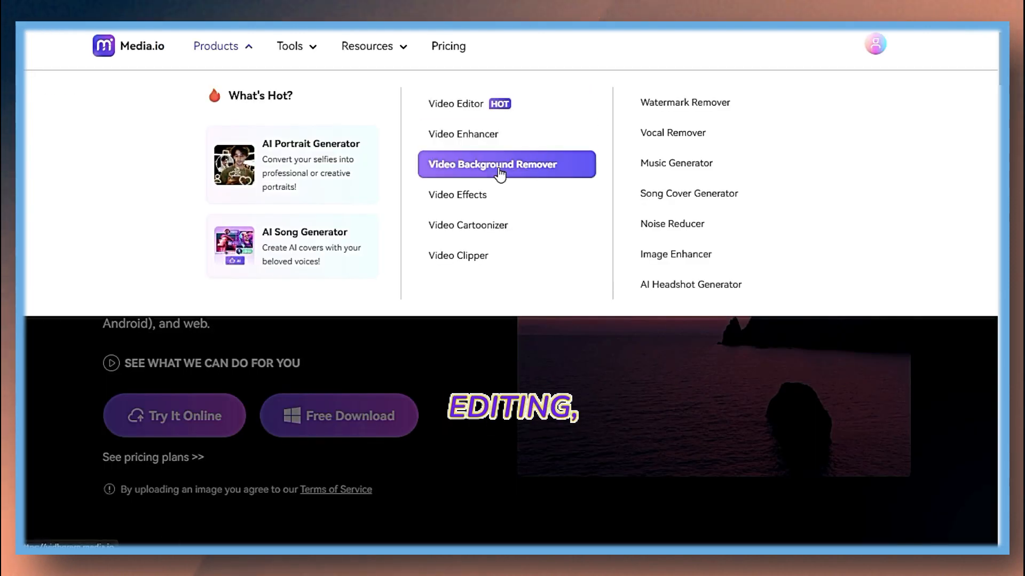
{"action": "mouse_move", "coordinate": [685, 102]}
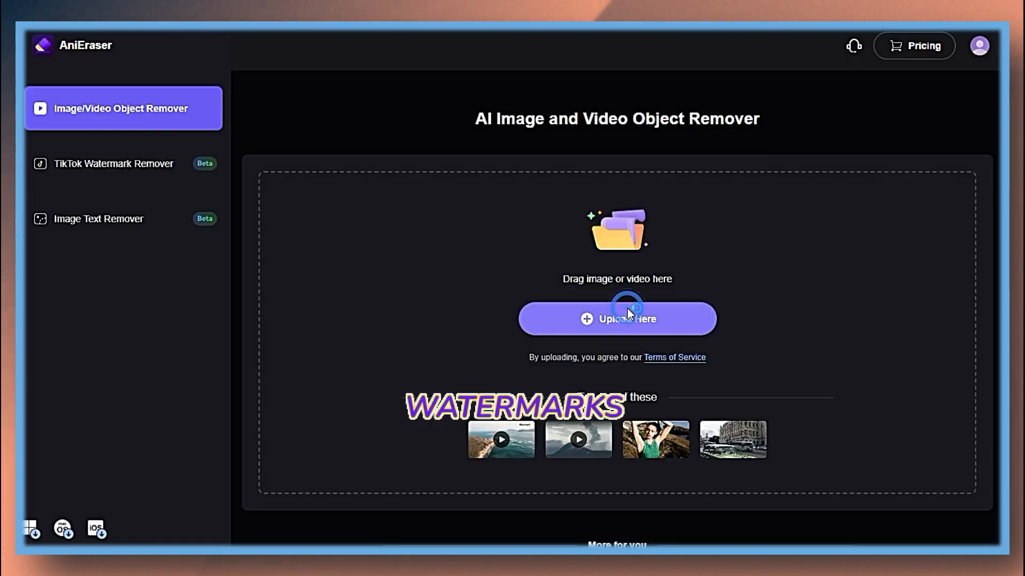
Step: Upload the iStock MP4, remove the brushed-over watermark and play the cleaned video
{"action": "left_click", "coordinate": [615, 320]}
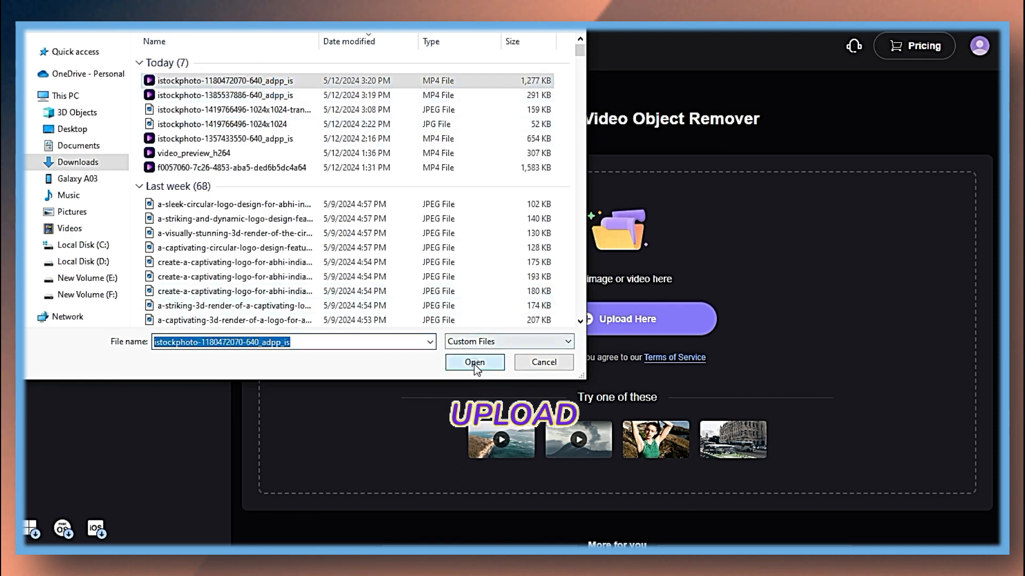
{"action": "left_click", "coordinate": [474, 362]}
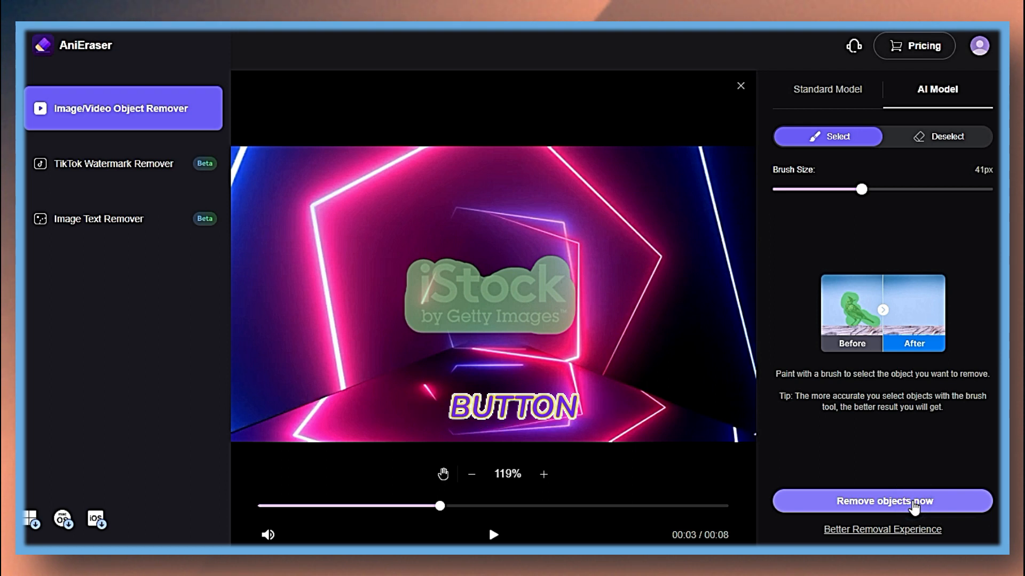
{"action": "left_click", "coordinate": [881, 501]}
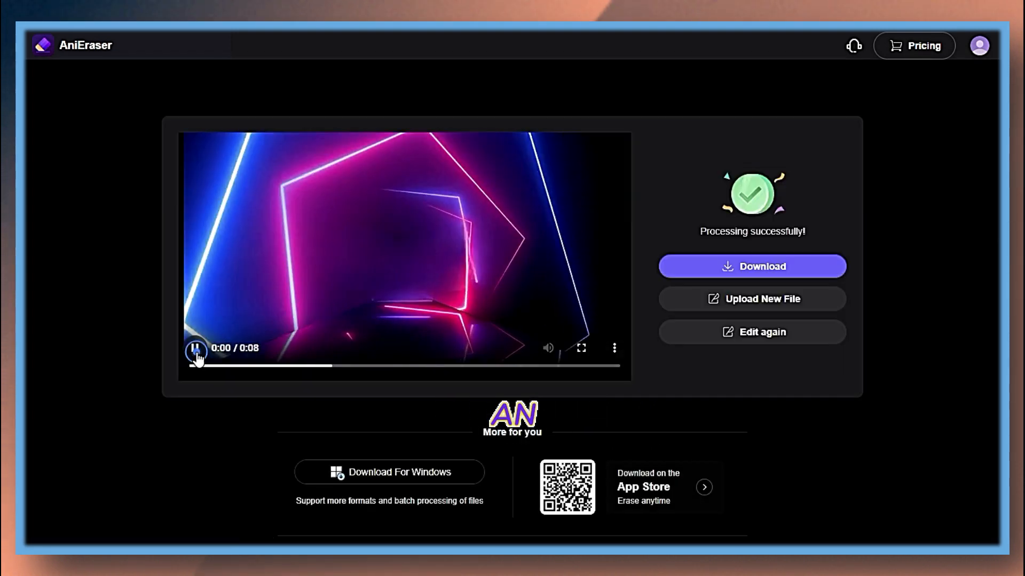
{"action": "left_click", "coordinate": [195, 348]}
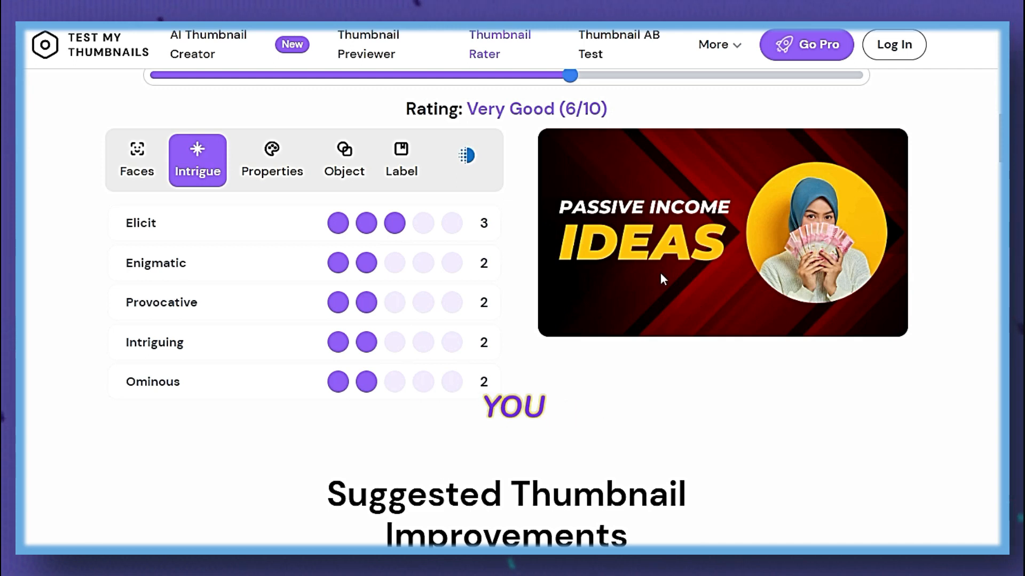
Step: Upload the thumbnail and review its rating, category scores, improvement tips and title ideas
{"action": "left_click", "coordinate": [137, 159]}
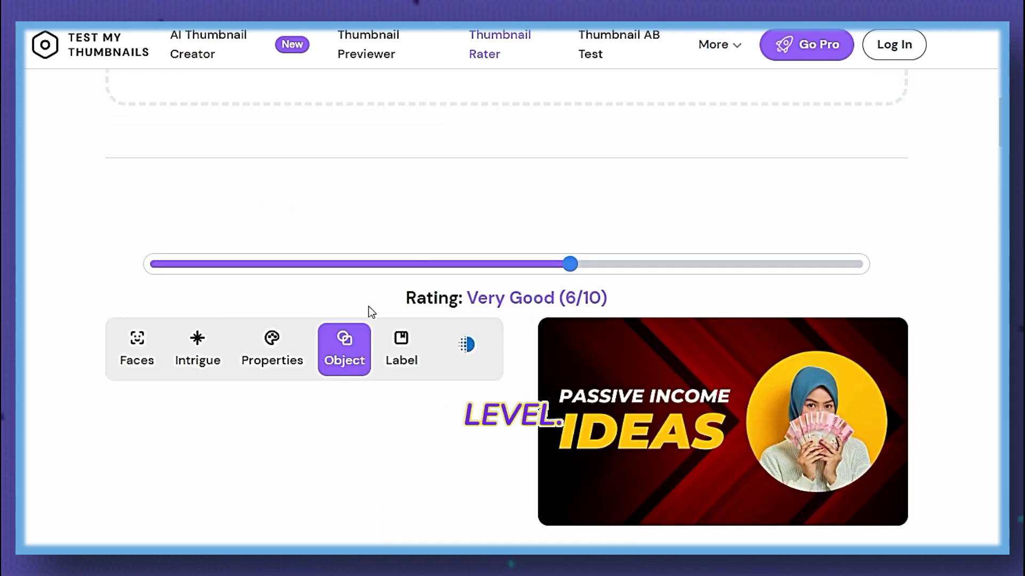
{"action": "scroll", "scroll_direction": "down", "scroll_amount": 3}
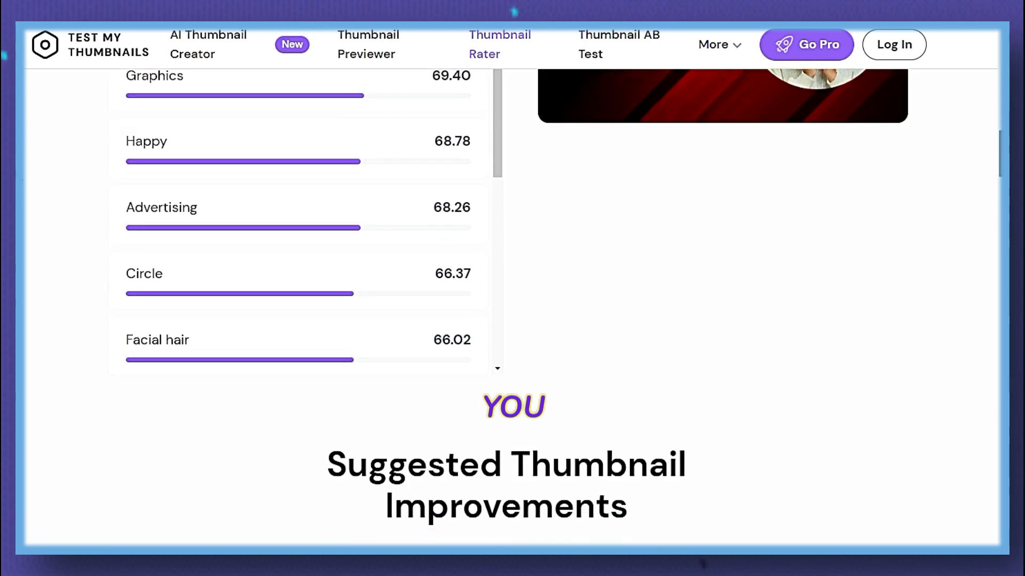
{"action": "scroll", "scroll_direction": "down", "scroll_amount": 3}
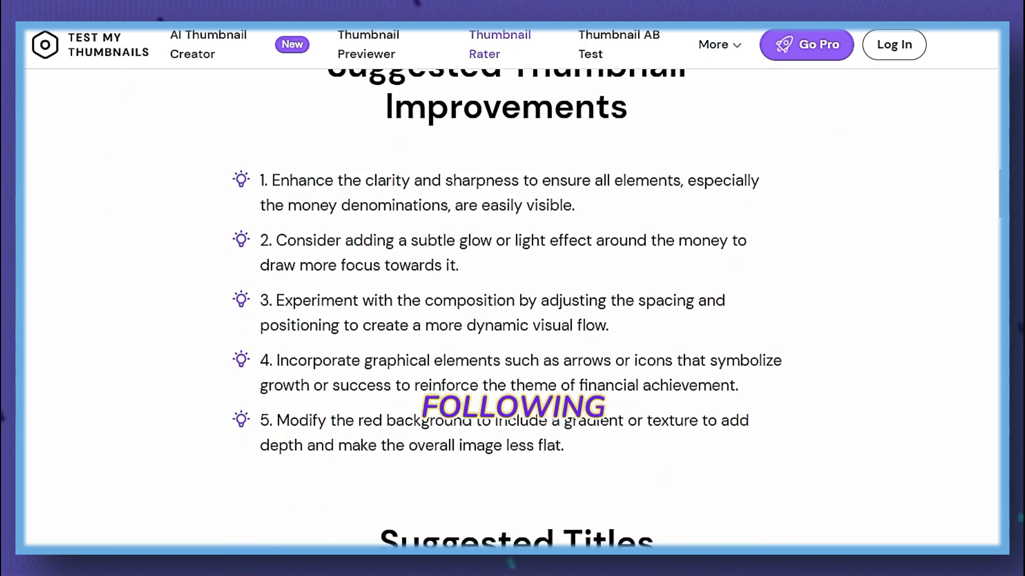
{"action": "scroll", "scroll_direction": "down", "scroll_amount": 3}
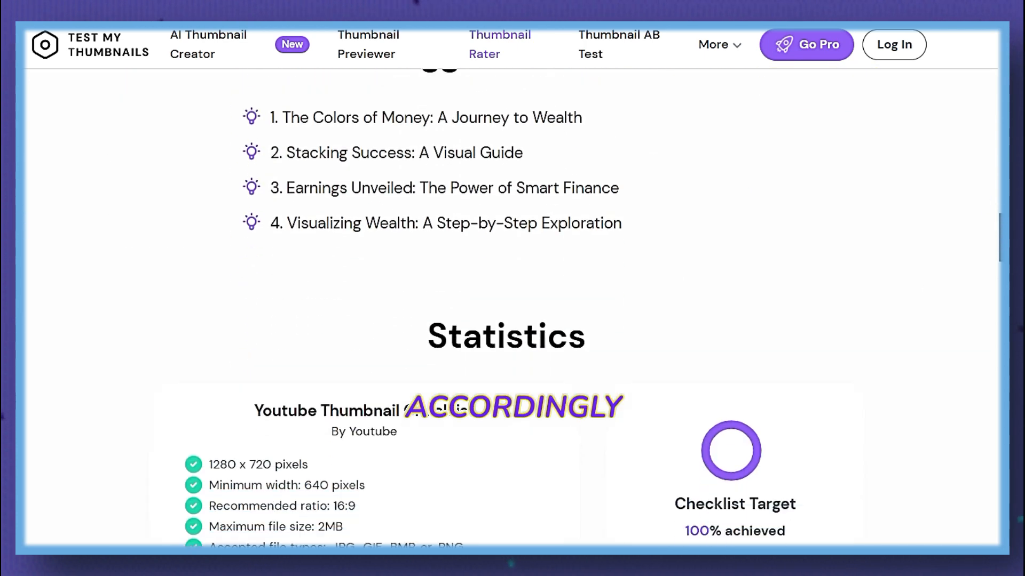
{"action": "left_click", "coordinate": [500, 44]}
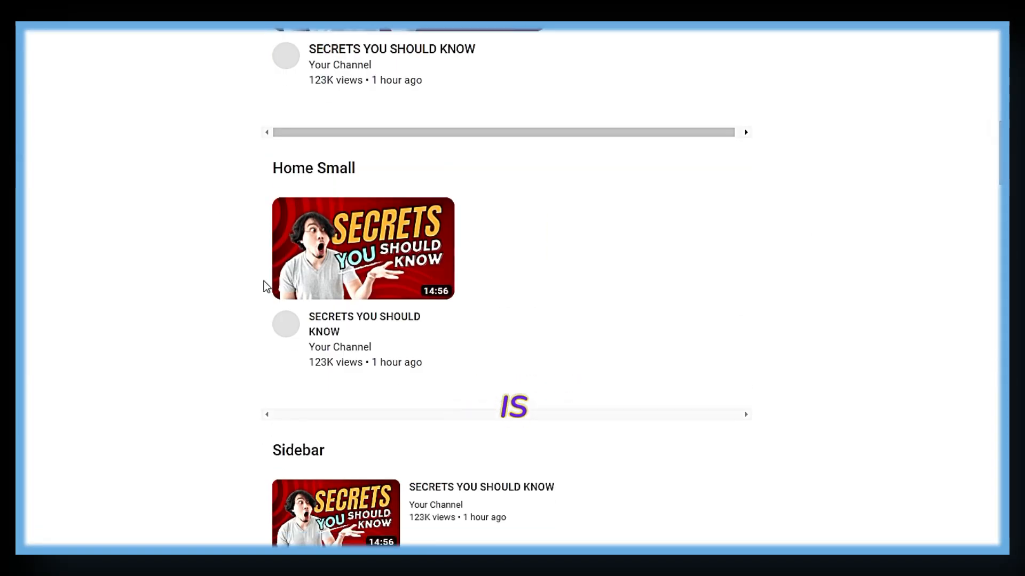
Step: Scroll through the Home Small, Sidebar, Watch Later and Mobile thumbnail previews
{"action": "scroll", "scroll_direction": "down", "scroll_amount": 3}
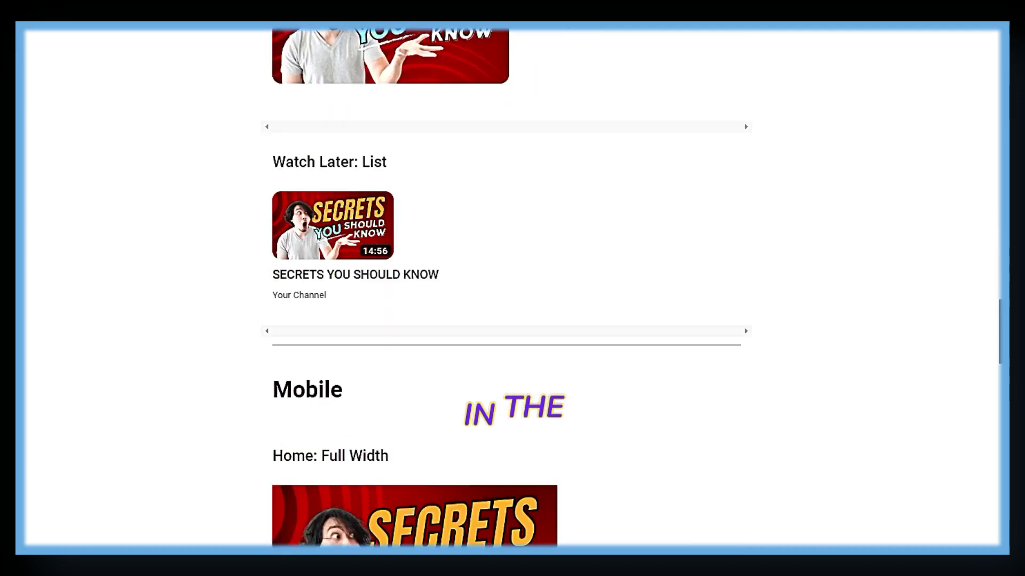
{"action": "left_click", "coordinate": [879, 331]}
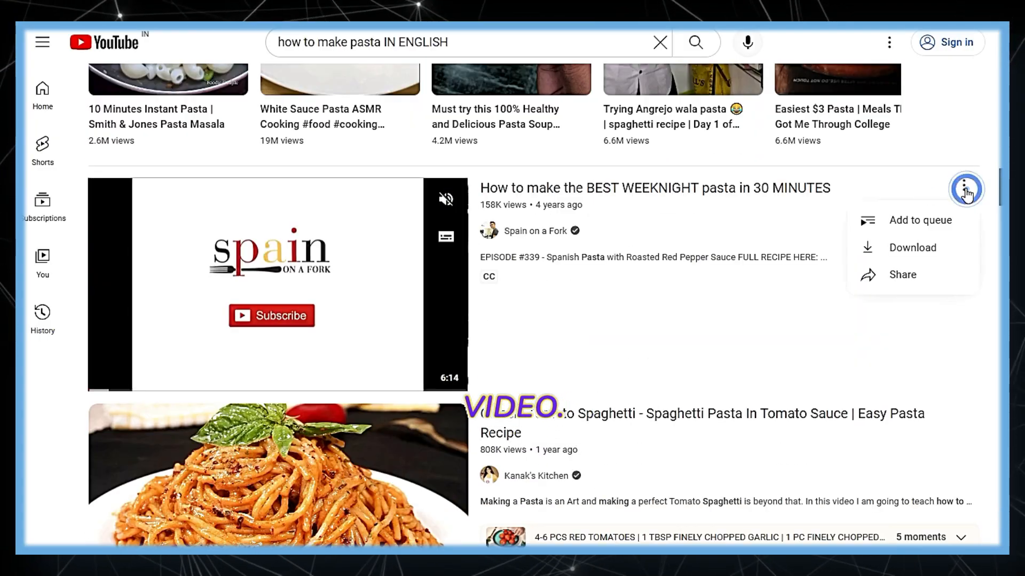
Step: Bring up the three-dot options on the BEST WEEKNIGHT pasta video
{"action": "left_click", "coordinate": [902, 274]}
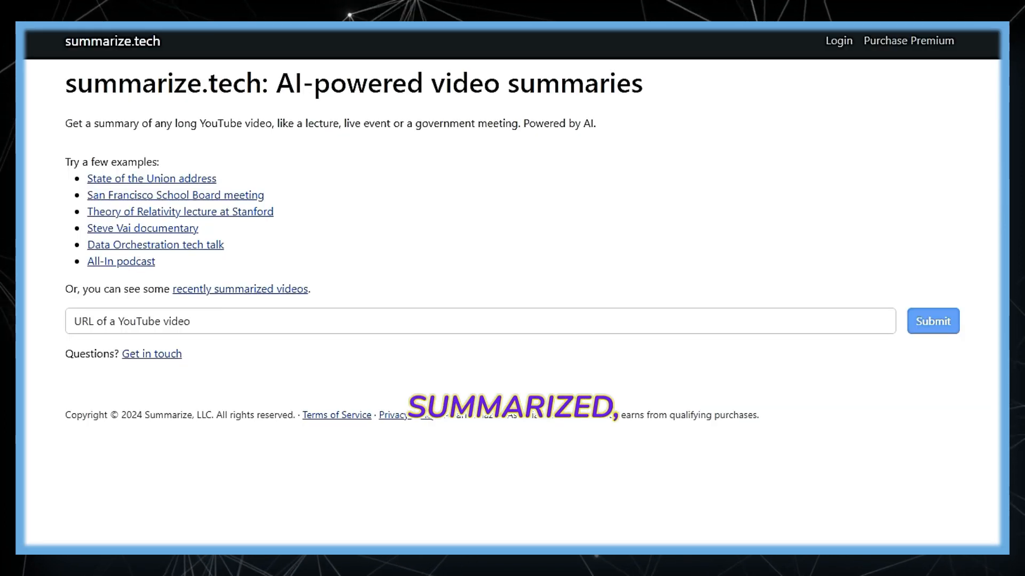
Step: Focus the YouTube video URL field on summarize.tech's summary page
{"action": "left_click", "coordinate": [931, 321]}
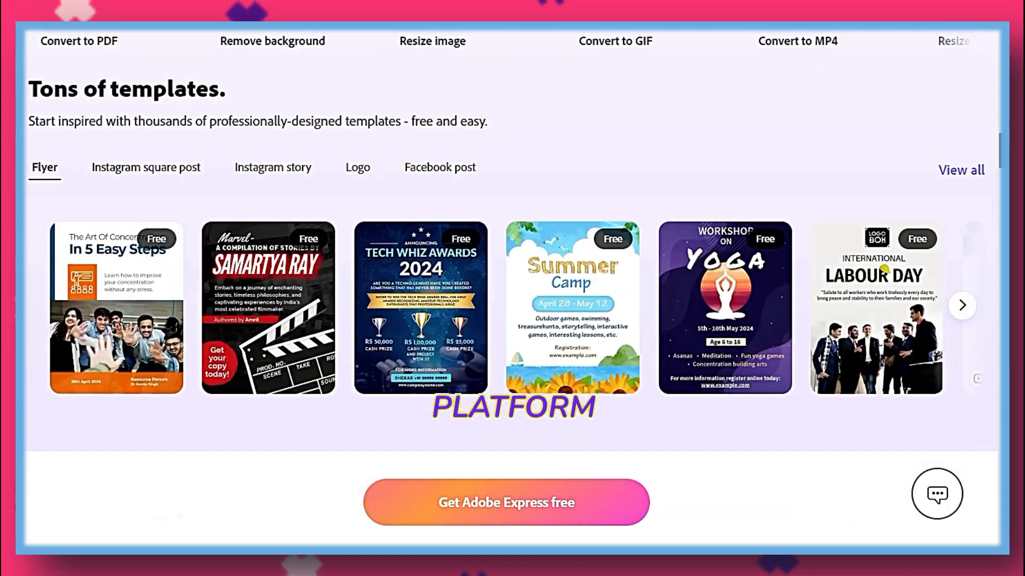
Step: Move past the Adobe Express templates and reach the account sign-in page
{"action": "scroll", "scroll_direction": "down", "scroll_amount": 3}
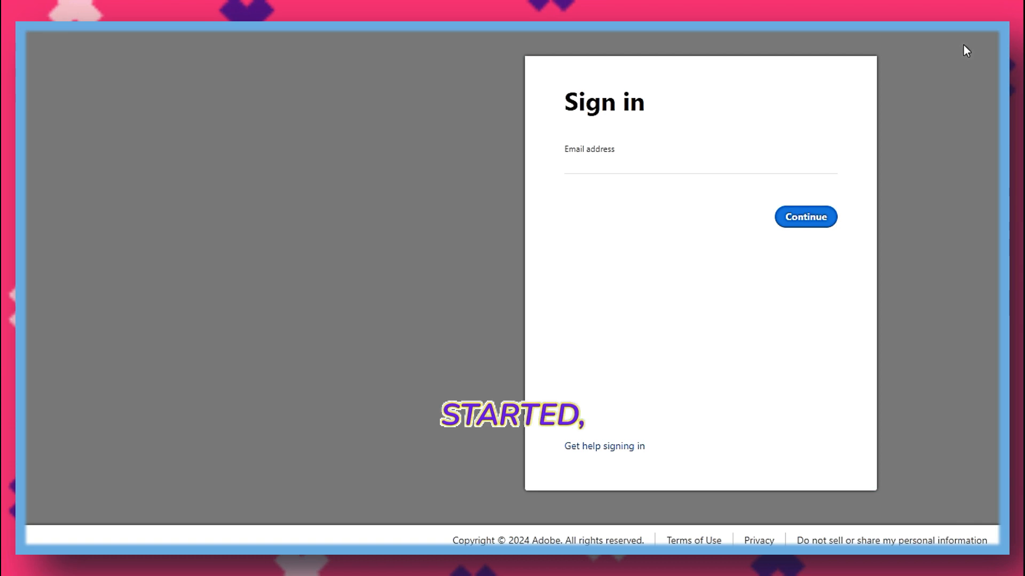
{"action": "left_click", "coordinate": [805, 217]}
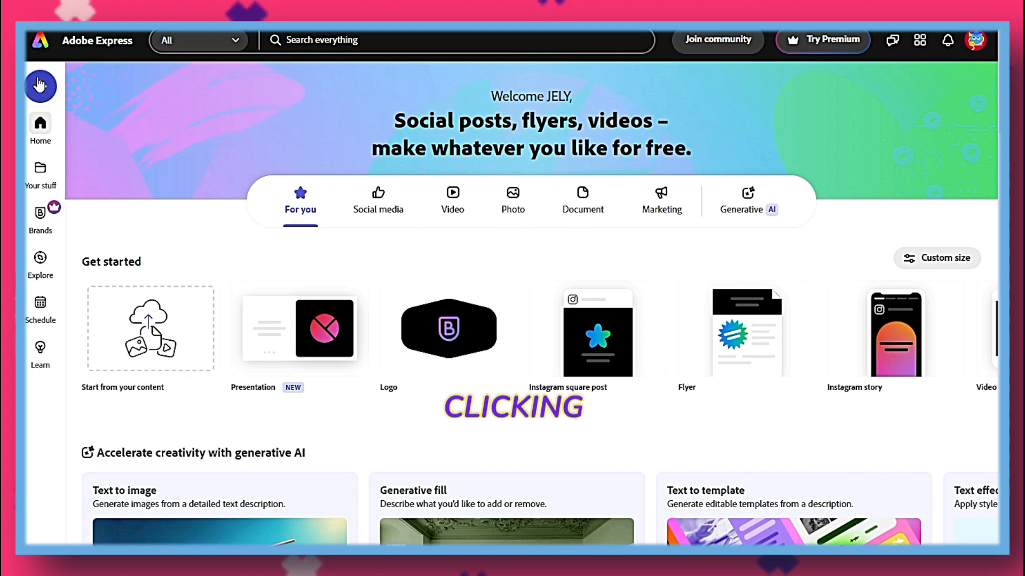
Step: Peek at the new-design choices, then browse the home page's templates, add-ons and AI tools
{"action": "left_click", "coordinate": [40, 85]}
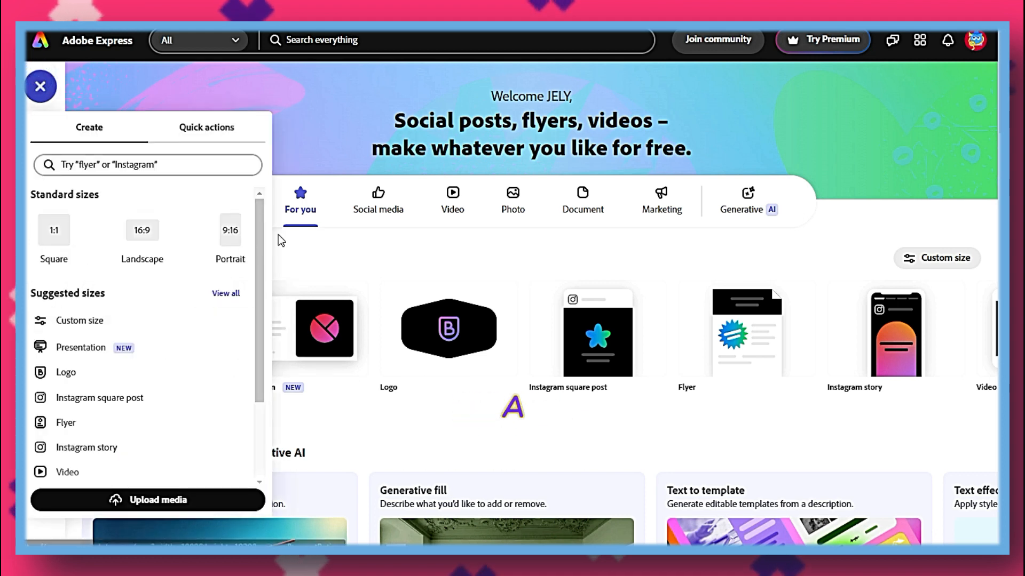
{"action": "scroll", "scroll_direction": "down", "scroll_amount": 3}
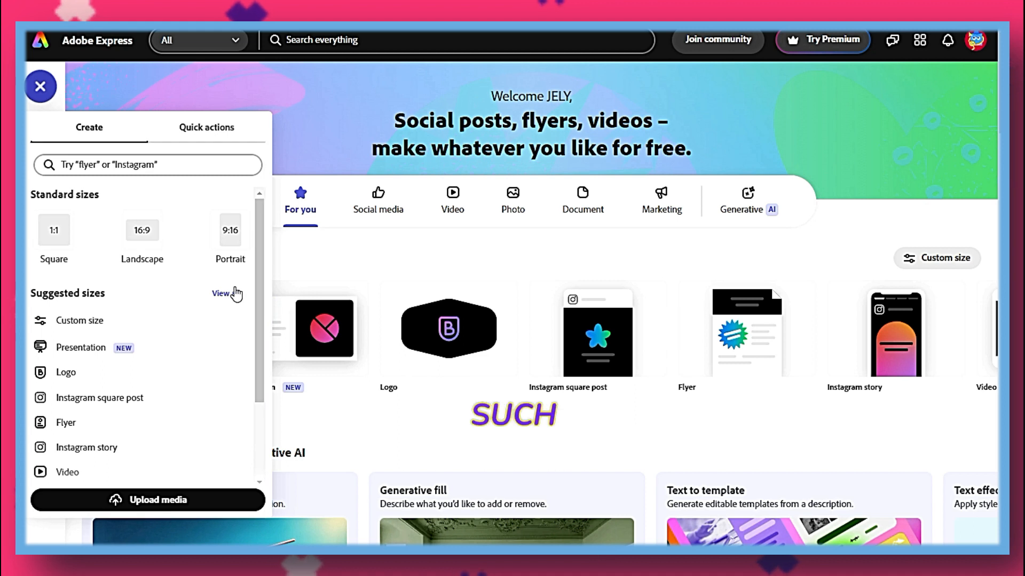
{"action": "left_click", "coordinate": [221, 294]}
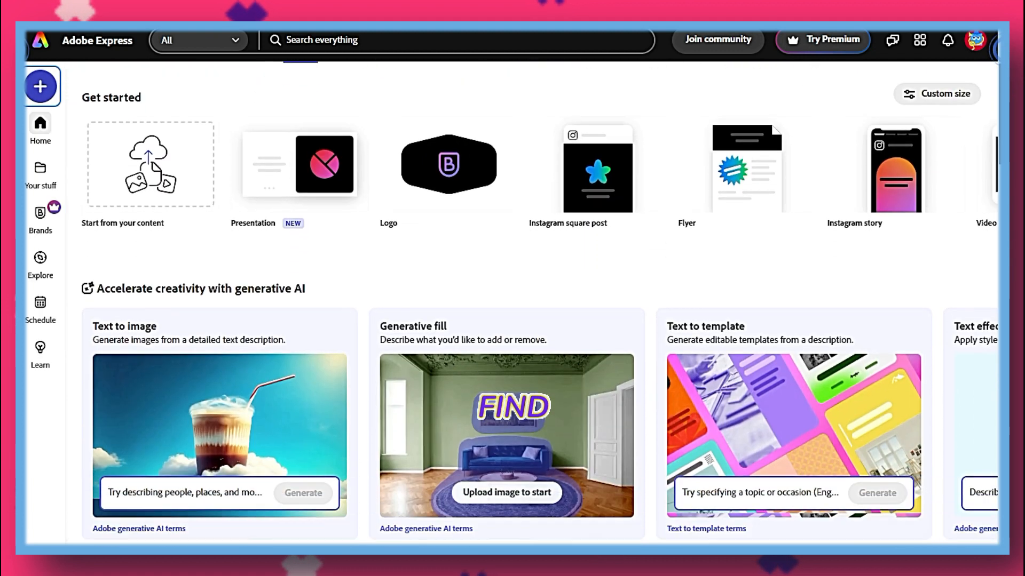
{"action": "scroll", "scroll_direction": "down", "scroll_amount": 3}
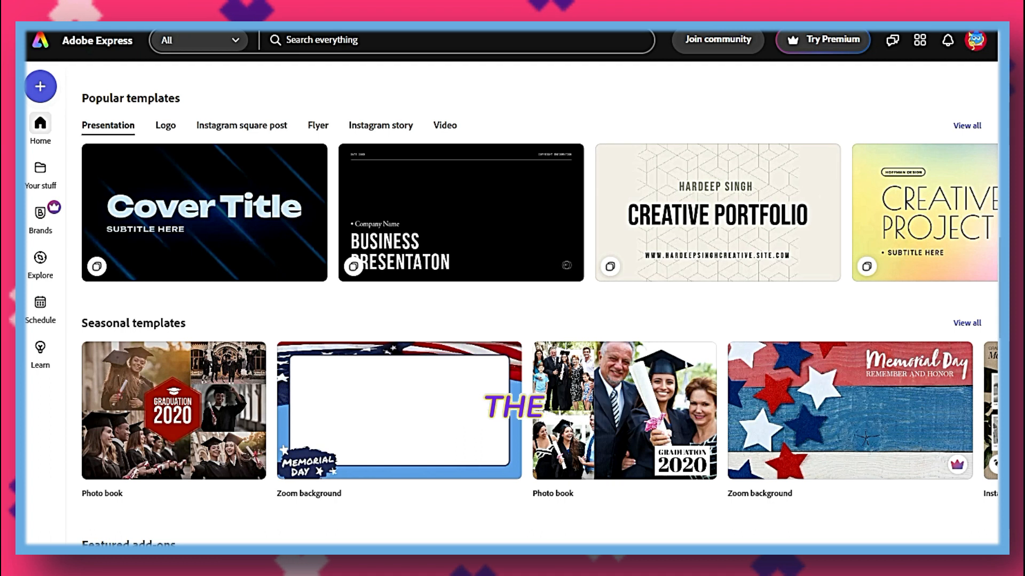
{"action": "scroll", "scroll_direction": "down", "scroll_amount": 3}
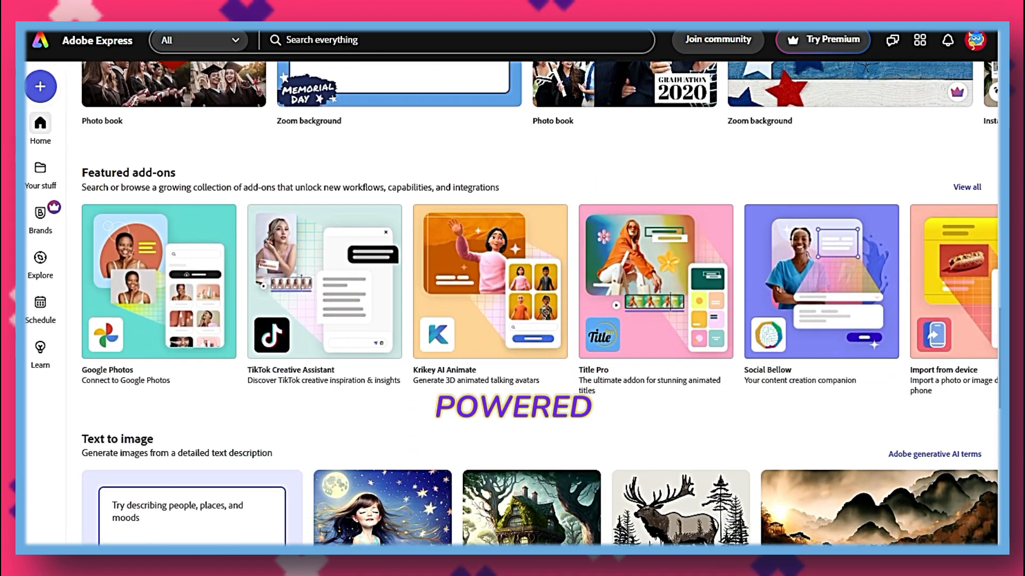
{"action": "scroll", "scroll_direction": "down", "scroll_amount": 3}
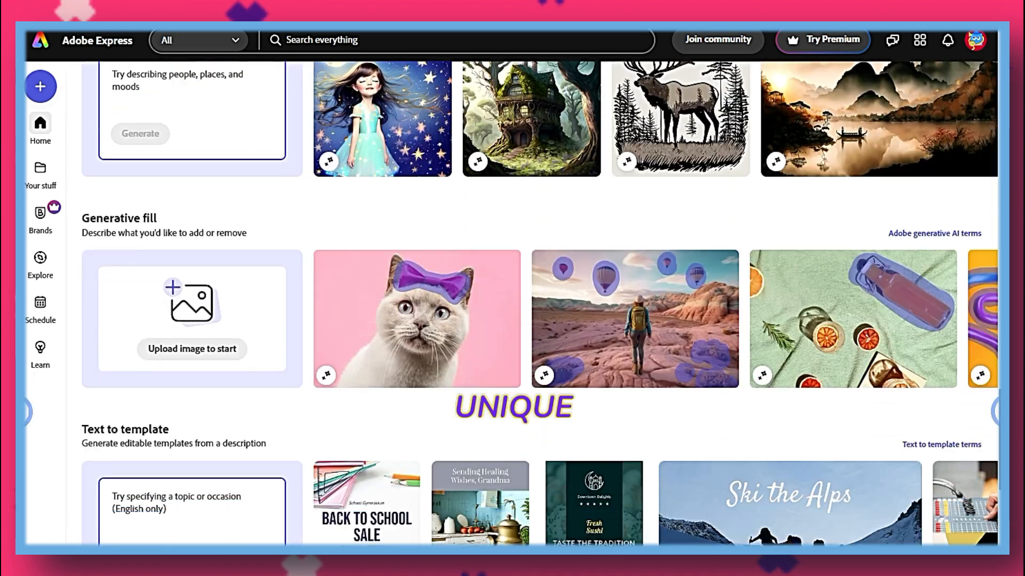
{"action": "scroll", "scroll_direction": "down", "scroll_amount": 3}
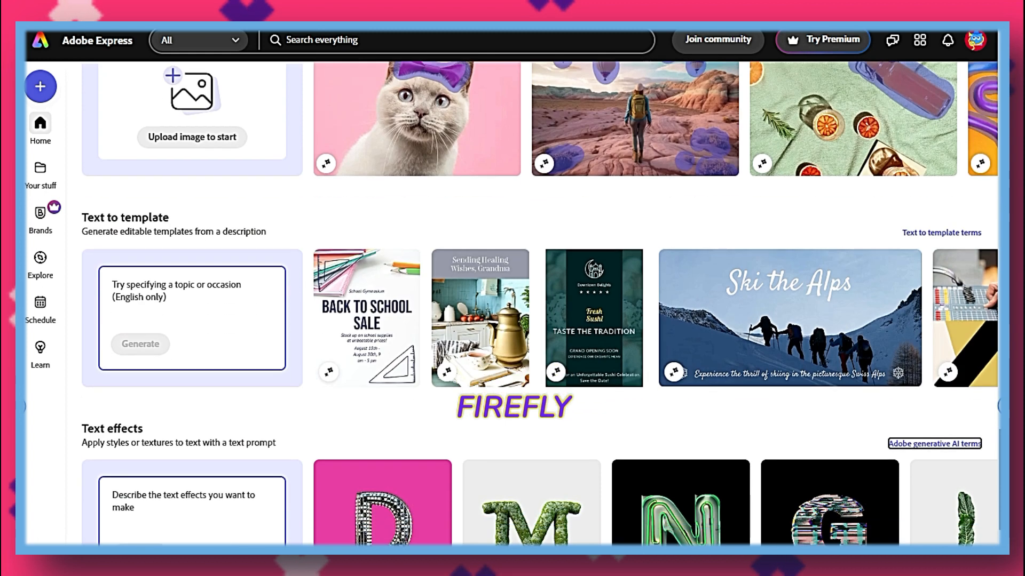
{"action": "scroll", "scroll_direction": "down", "scroll_amount": 3}
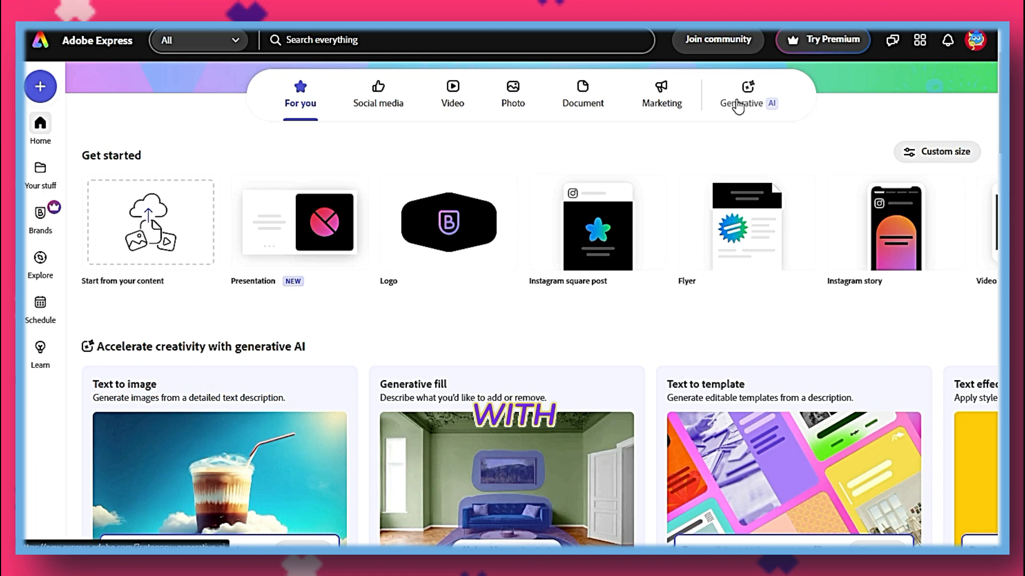
Step: Filter the home page to show only the Generative AI tools
{"action": "left_click", "coordinate": [747, 95]}
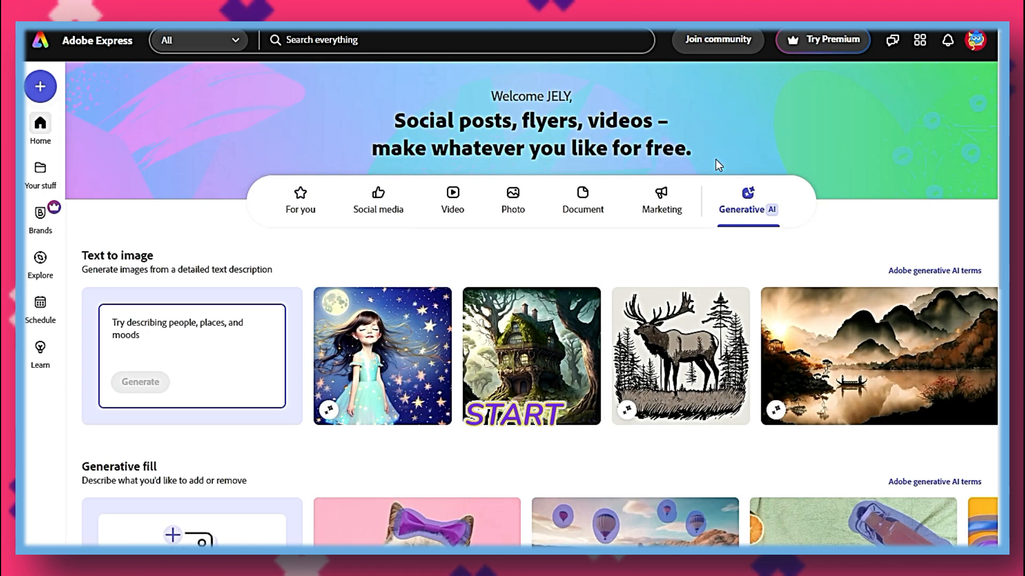
{"action": "scroll", "scroll_direction": "down", "scroll_amount": 3}
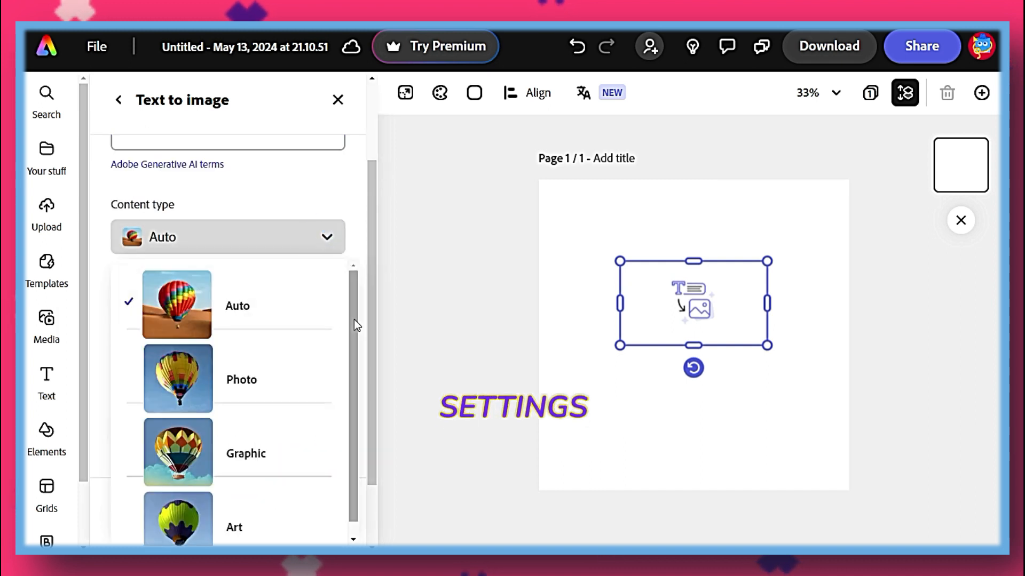
Step: Generate Photo-type images of a robot feeding a woman pasta in a chosen style
{"action": "left_click", "coordinate": [178, 378]}
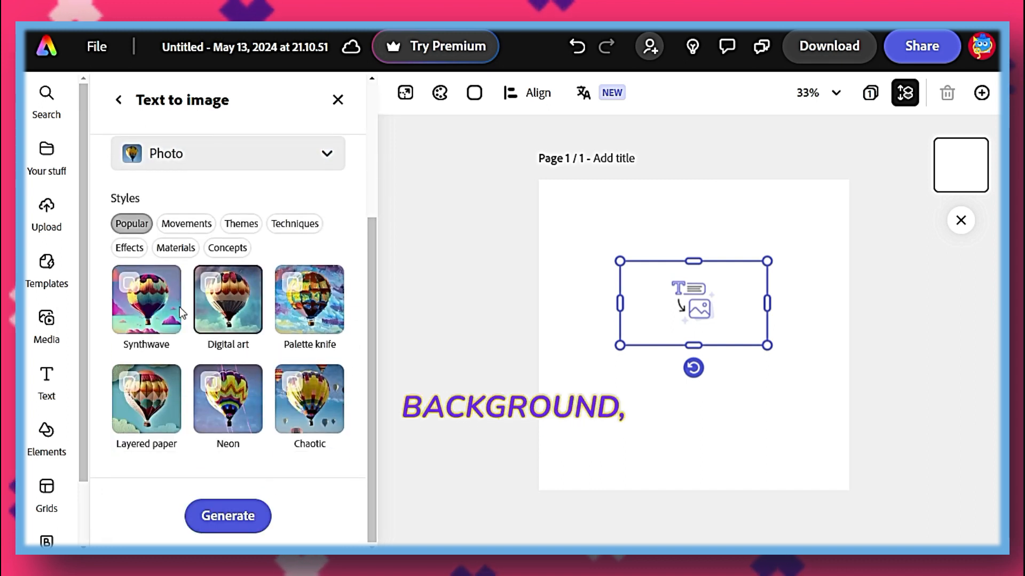
{"action": "left_click", "coordinate": [241, 210]}
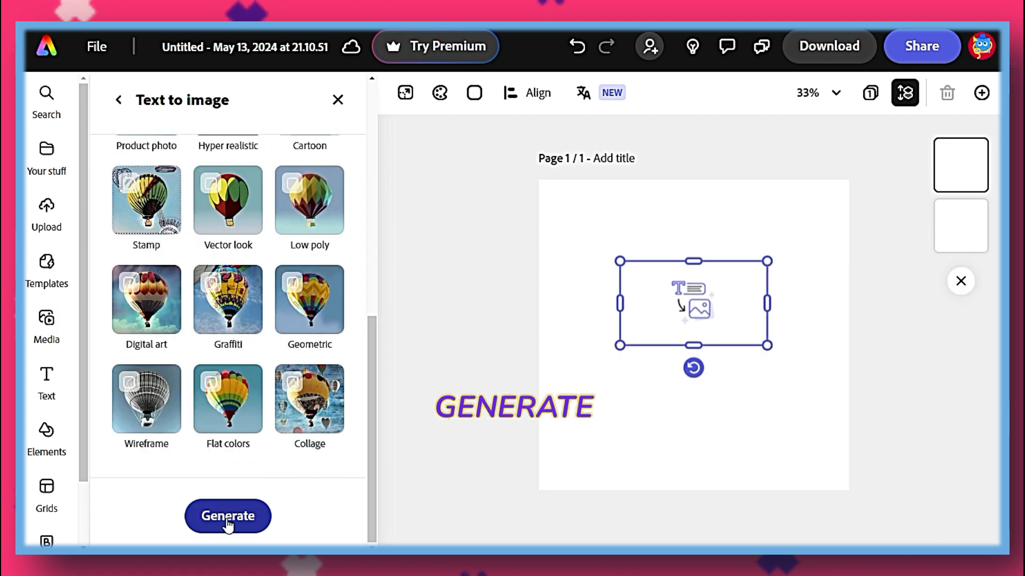
{"action": "left_click", "coordinate": [227, 515]}
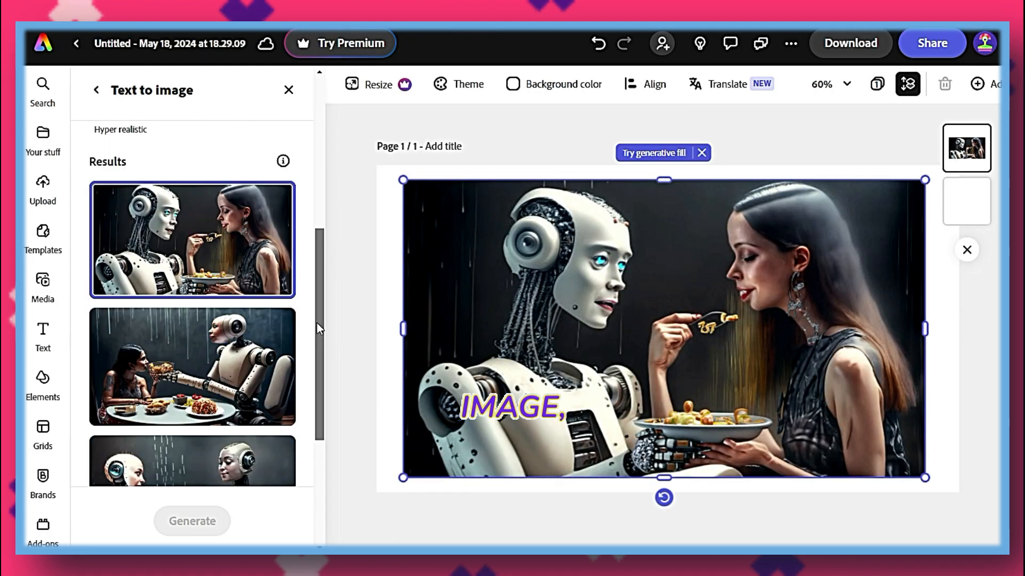
{"action": "scroll", "scroll_direction": "down", "scroll_amount": 3}
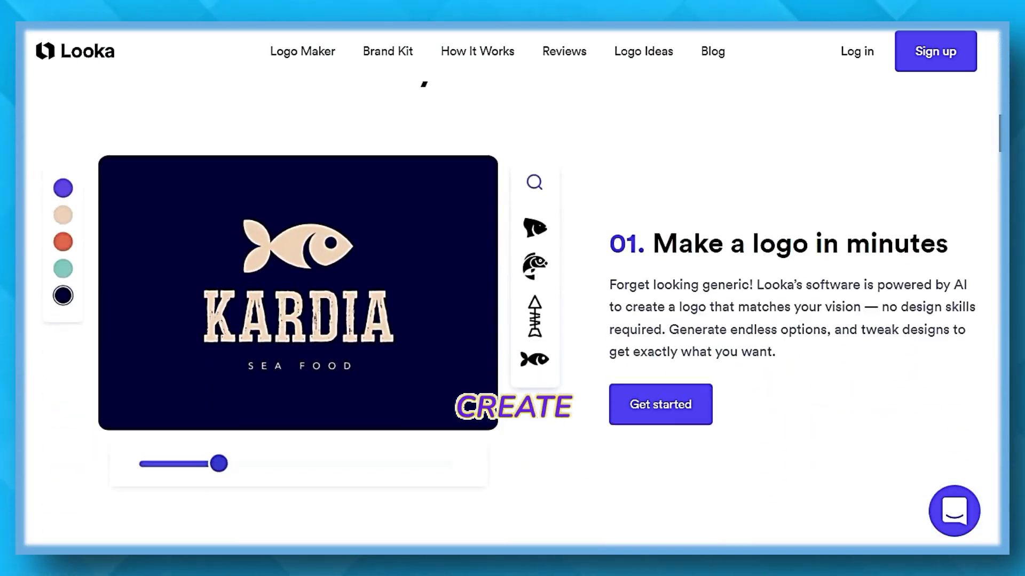
Step: Browse Looka's logo maker features, Brand Kit list and example customer logos
{"action": "scroll", "scroll_direction": "down", "scroll_amount": 3}
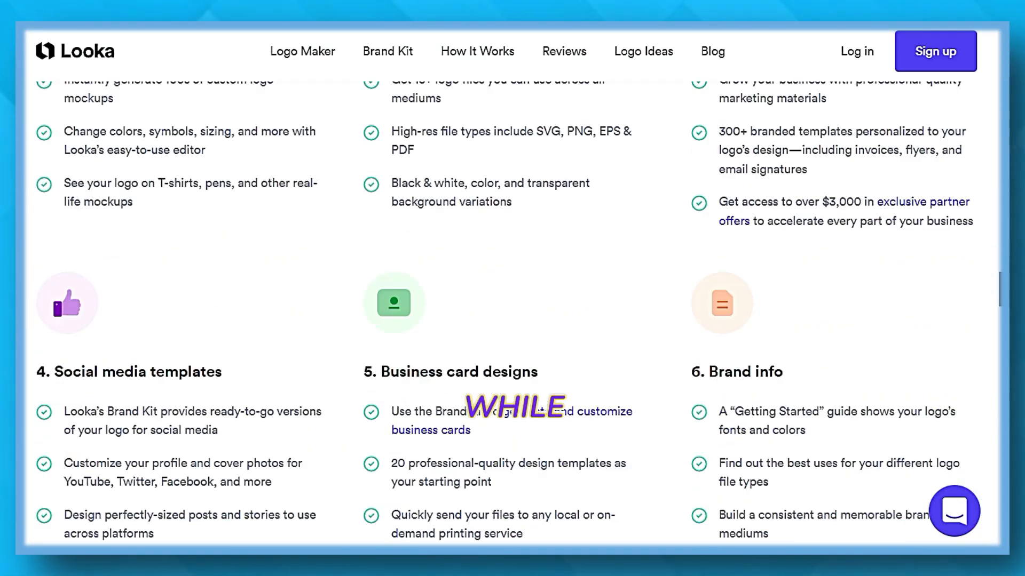
{"action": "left_click", "coordinate": [302, 52]}
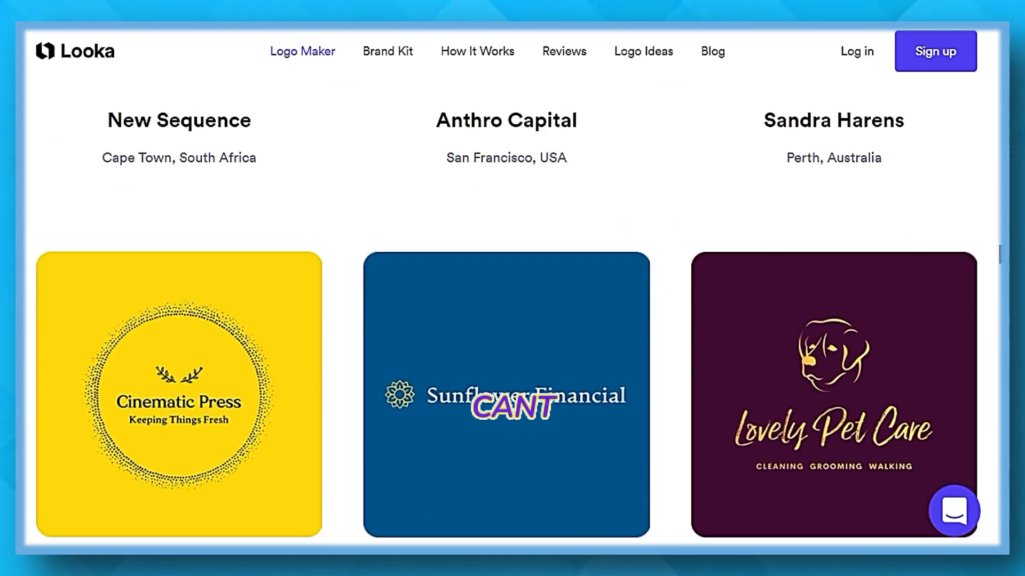
{"action": "scroll", "scroll_direction": "down", "scroll_amount": 3}
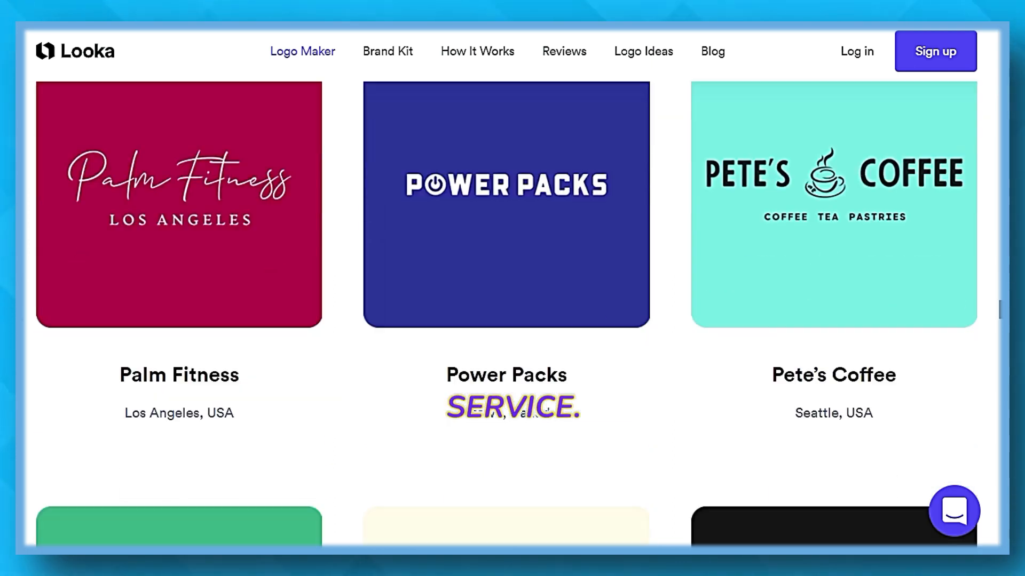